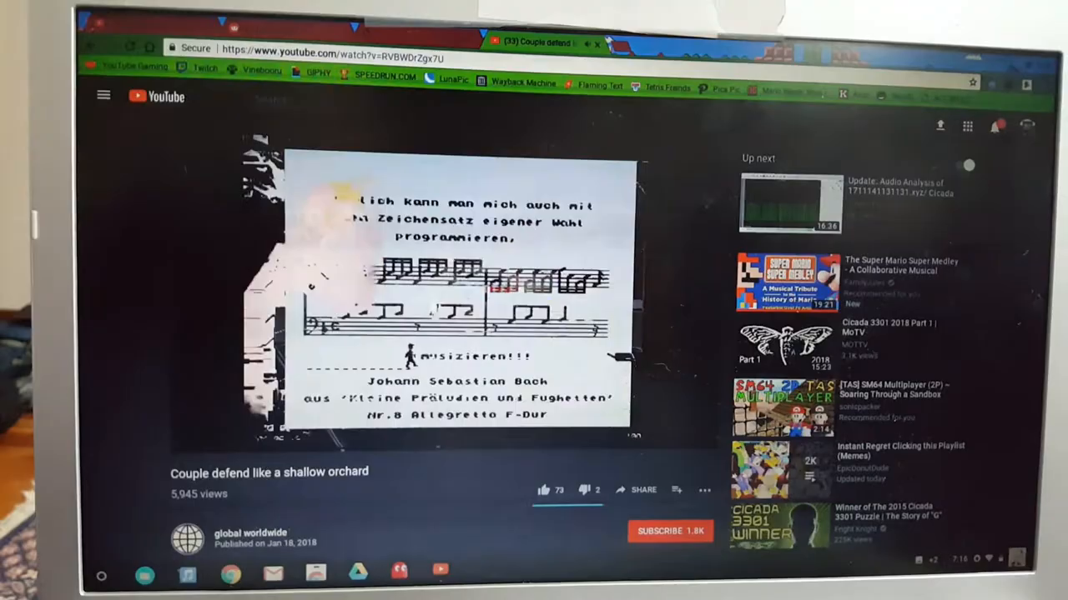
Step: Reveal the video's playback settings showing Autoplay, Speed and Quality options
click(537, 400)
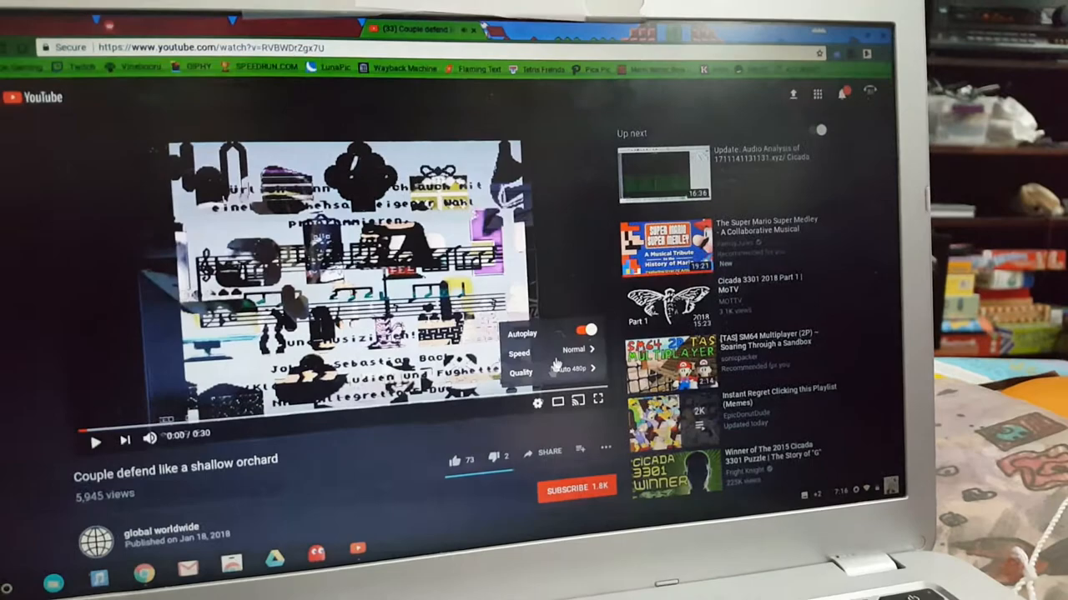
click(597, 401)
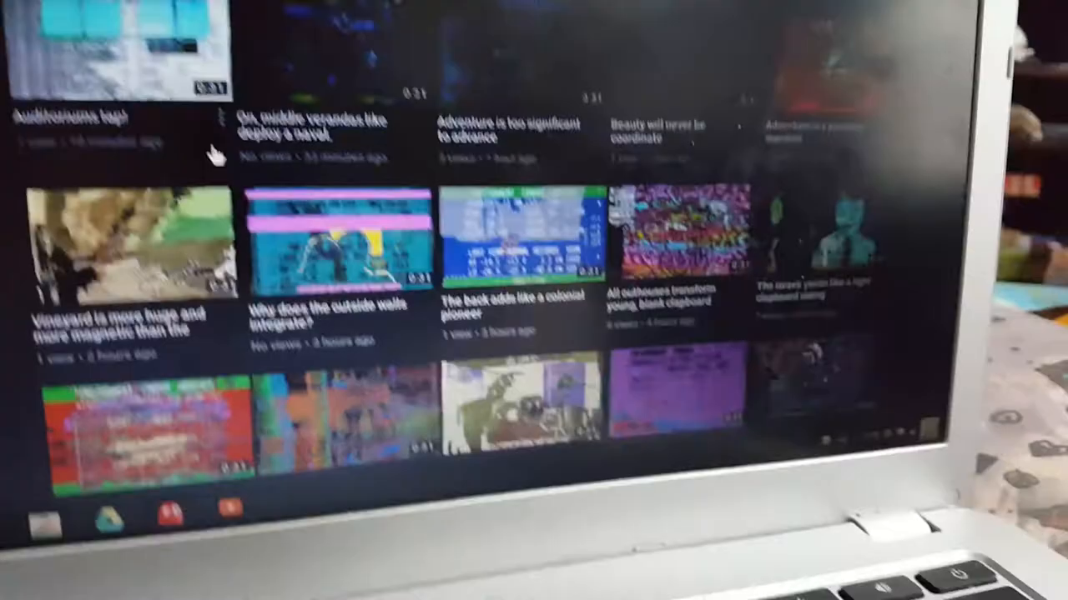
Step: Scroll through the channel's grid of short glitchy-thumbnail uploads
scroll(up, 3)
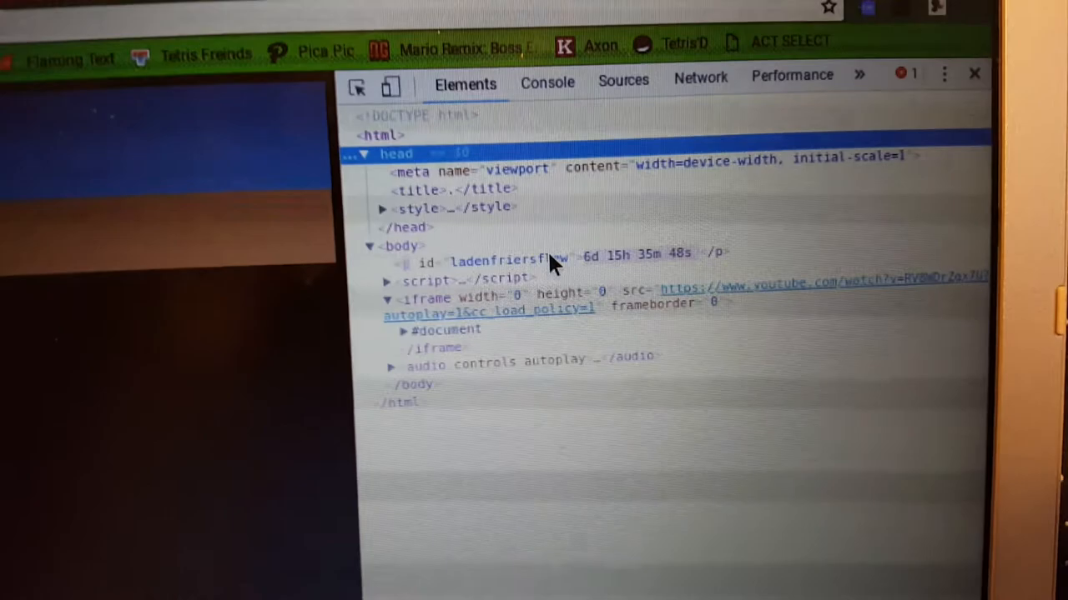
Step: Expand the <style> element to read the centered 60px grey text and near-black body CSS
click(381, 207)
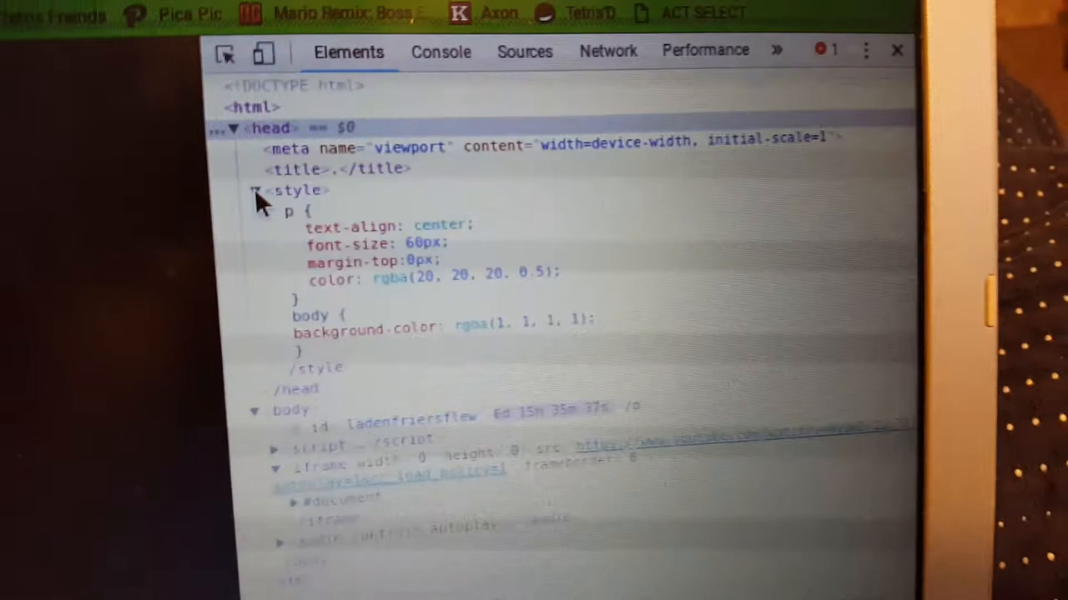
scroll(down, 3)
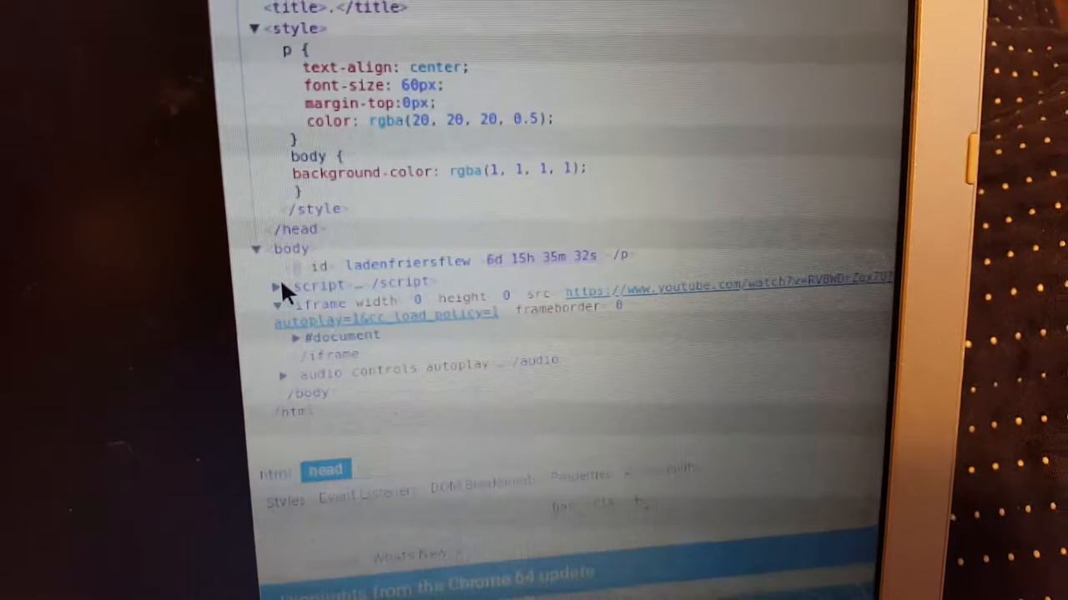